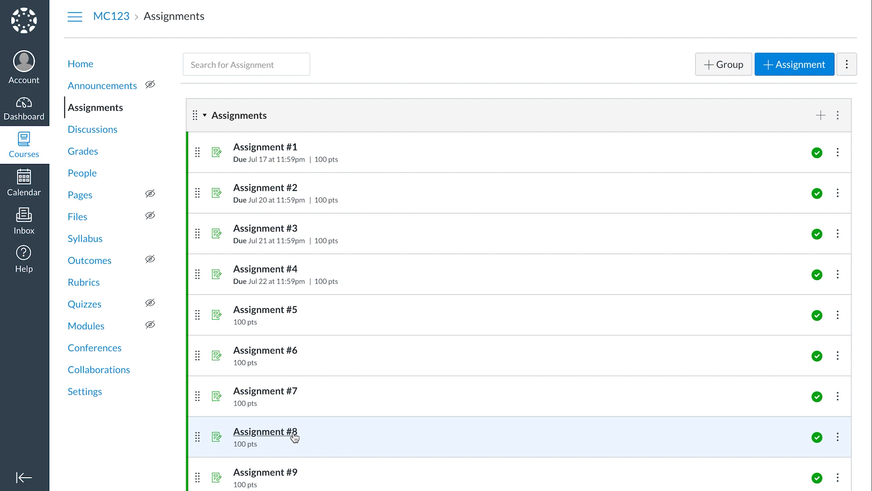
# Step: Open Assignment #8 from the Canvas Assignments list to see its five submissions
pyautogui.click(265, 431)
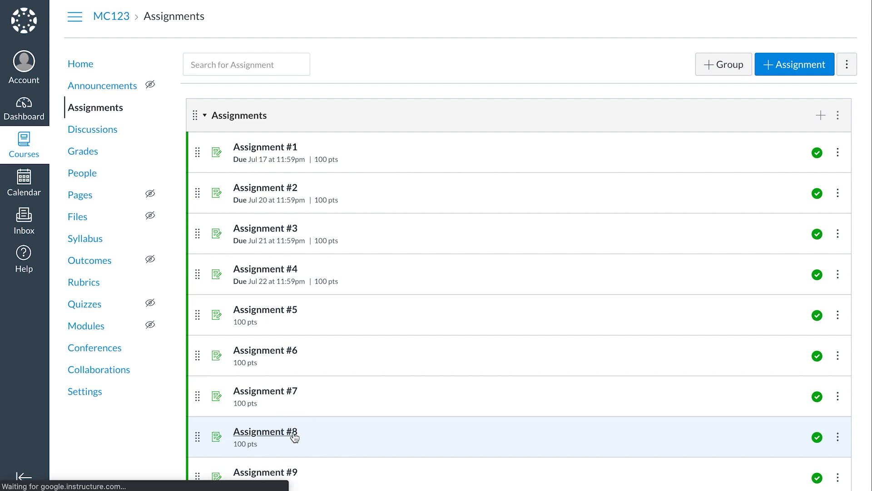
pyautogui.click(265, 431)
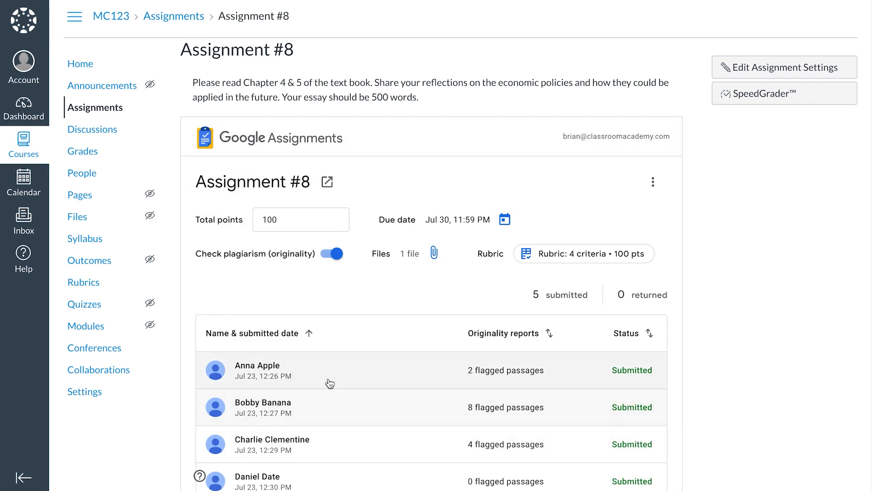
pyautogui.moveTo(327, 370)
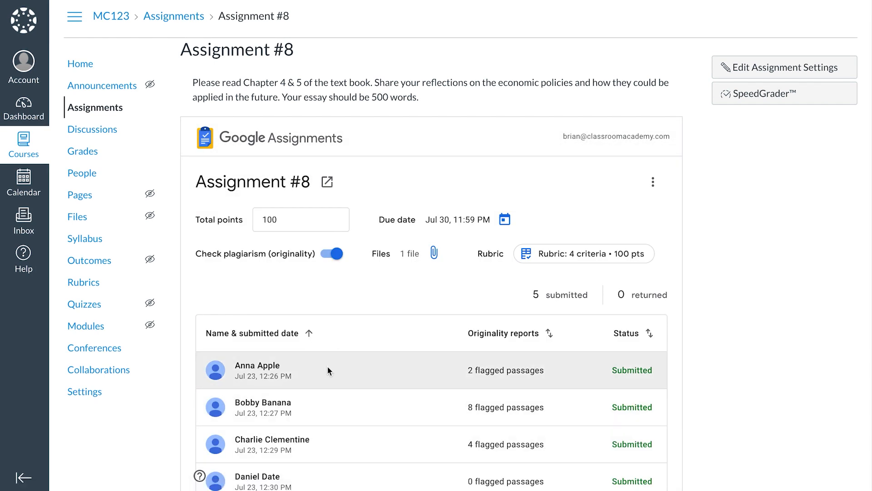
# Step: Open Anna Apple's essay and post comments on thesis clarity and word choice
pyautogui.click(257, 370)
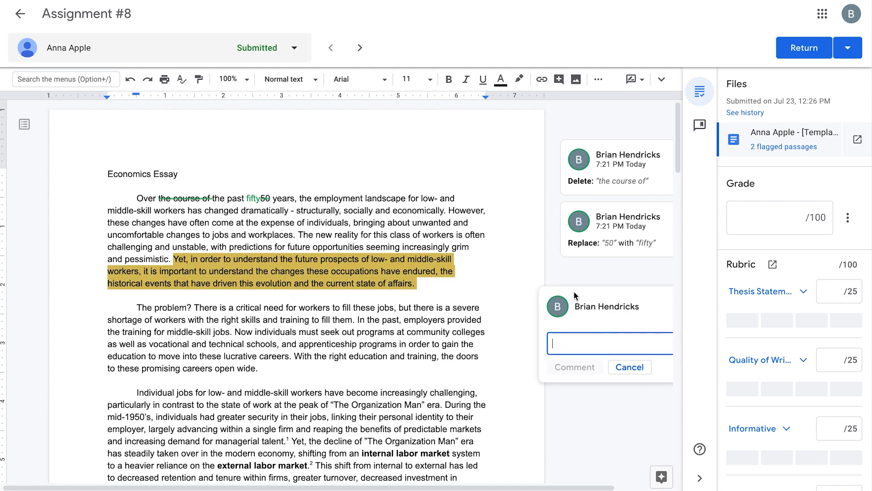
pyautogui.write('thesis statem')
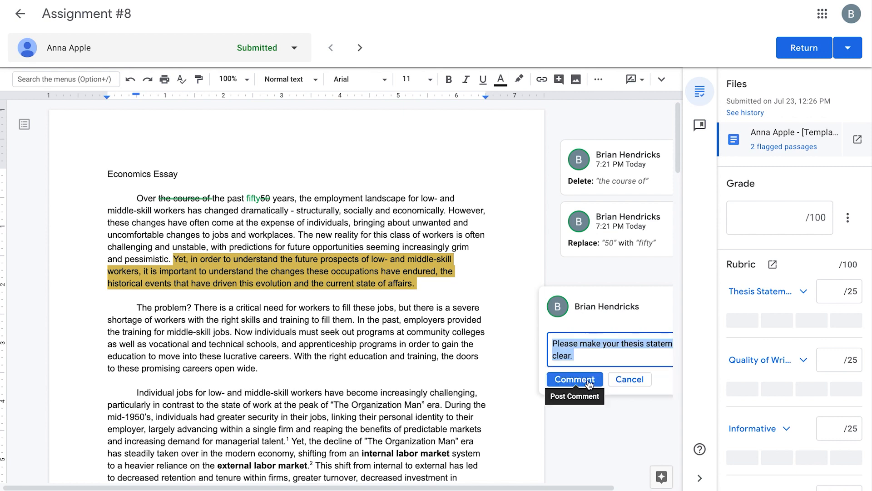
pyautogui.click(575, 378)
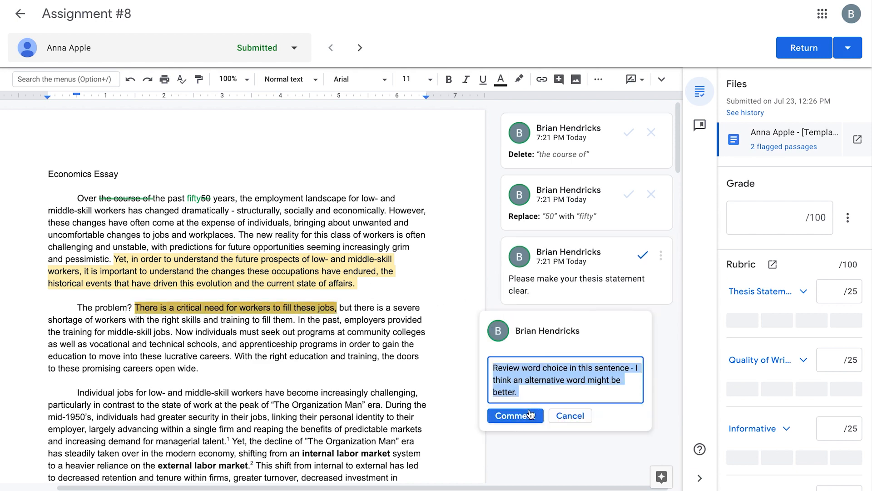
pyautogui.click(514, 415)
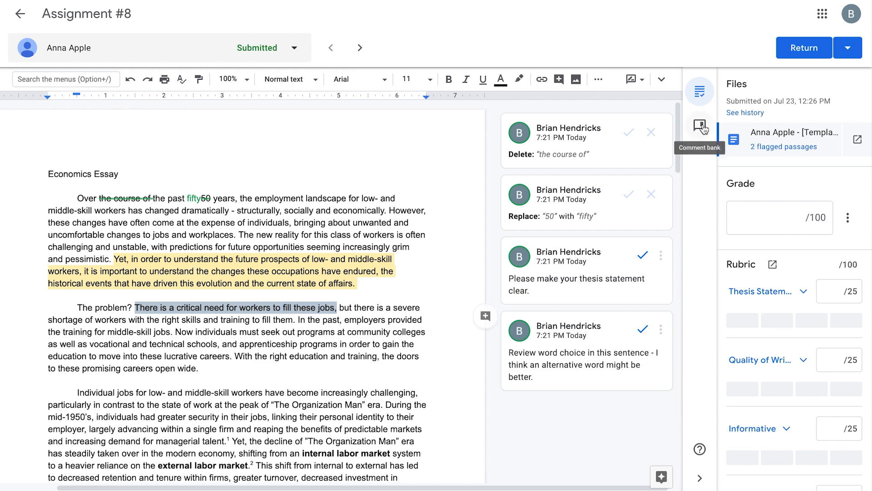
# Step: Add 'Please review this sentence.' as a new comment bank entry
pyautogui.click(699, 125)
pyautogui.write('P')
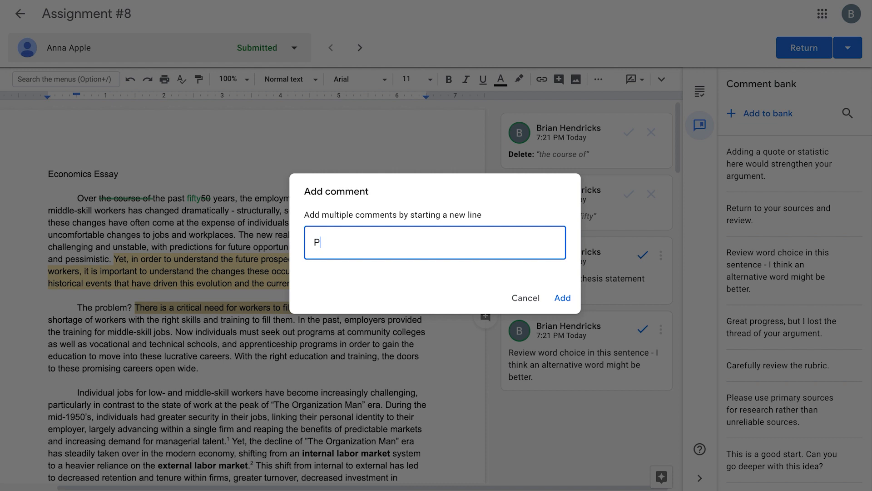
pyautogui.write('lease review')
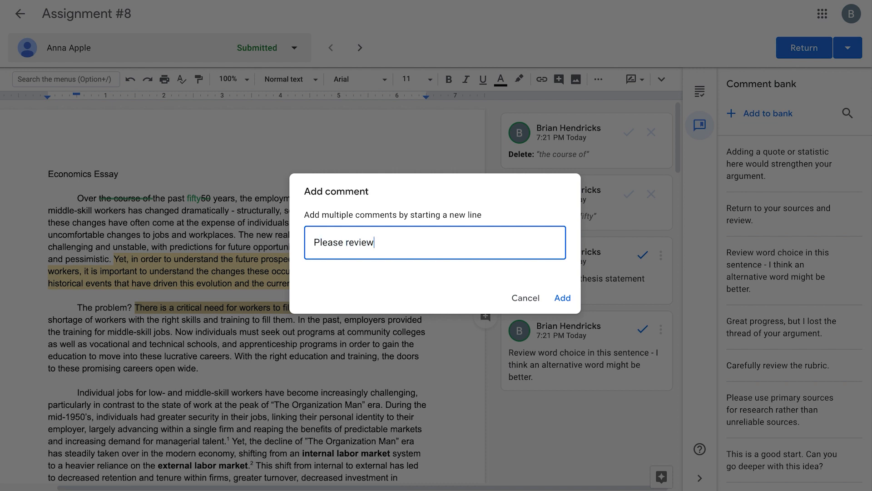
pyautogui.write('this sentence')
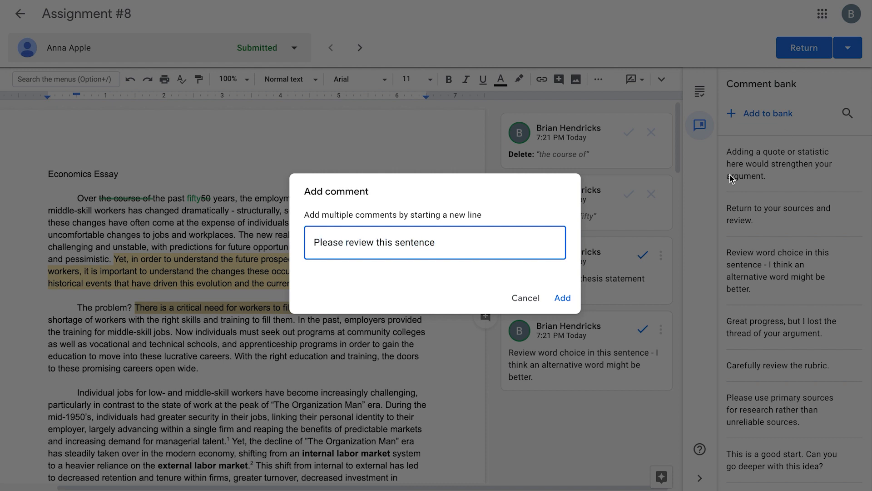
pyautogui.click(561, 298)
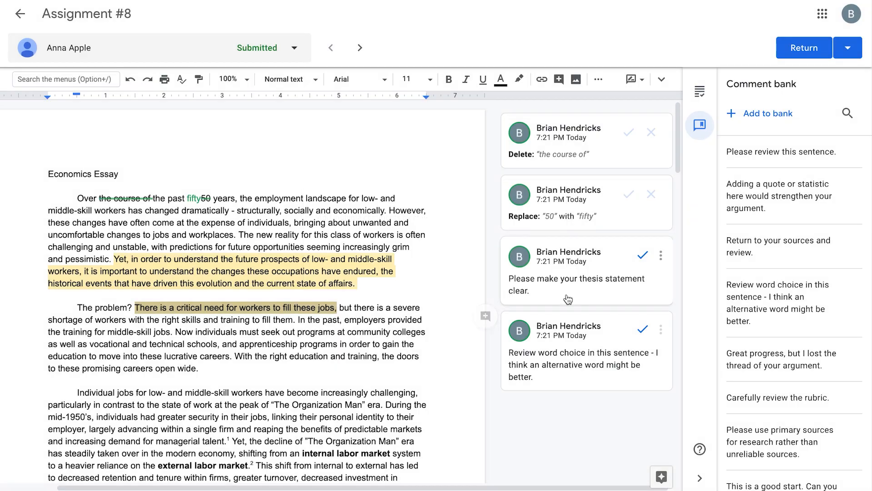
# Step: Switch from the comment bank back to the Files, grade and rubric panel
pyautogui.click(700, 92)
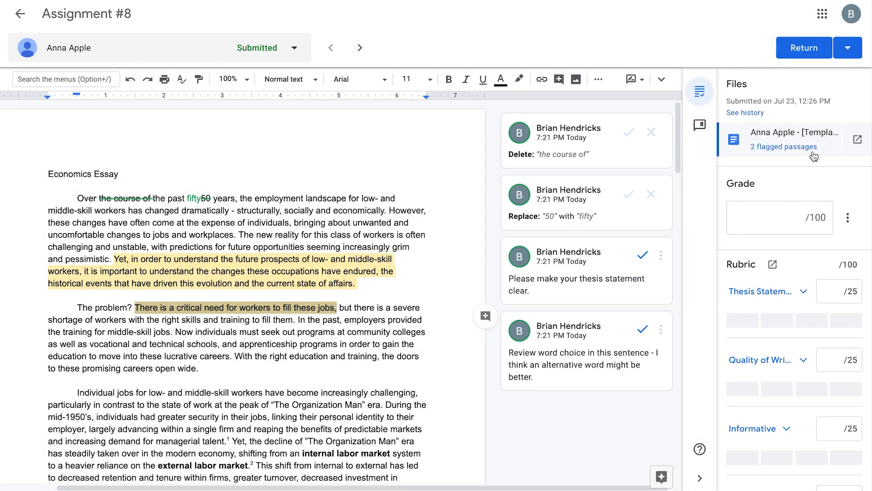
pyautogui.moveTo(783, 146)
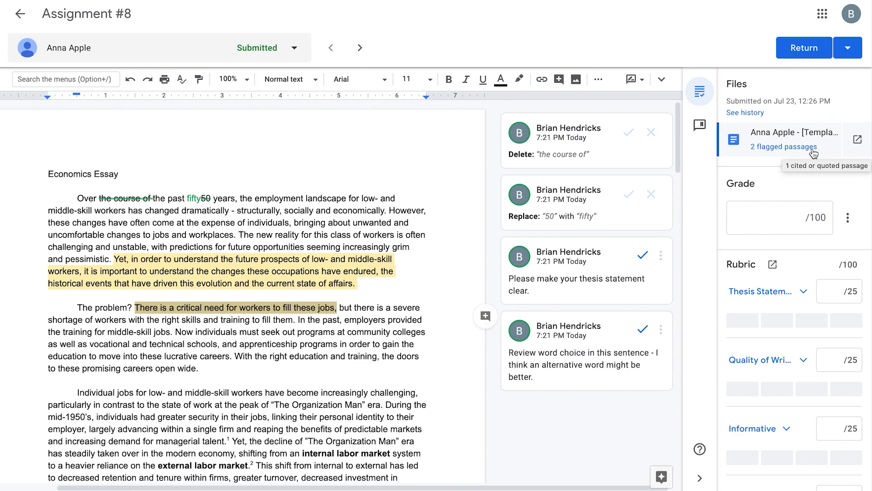
# Step: Review the two flagged passages' wikipedia.org and careervision.org matches, then close the report
pyautogui.click(783, 146)
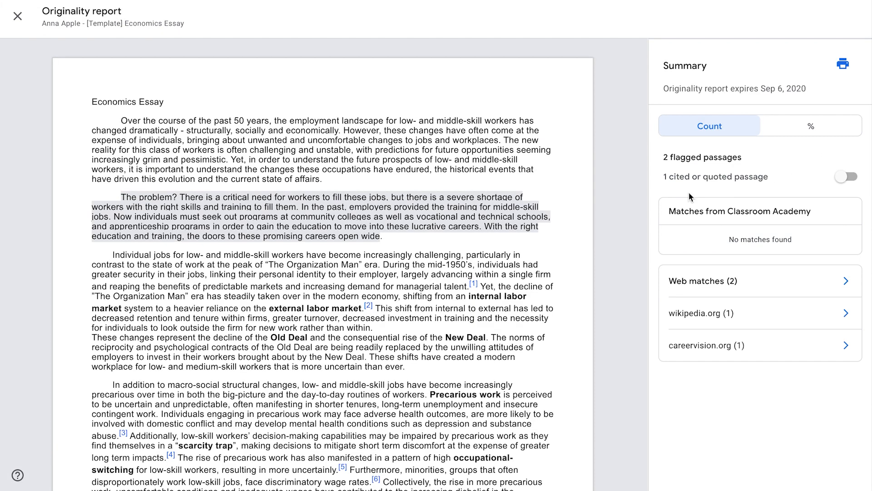
pyautogui.moveTo(505, 218)
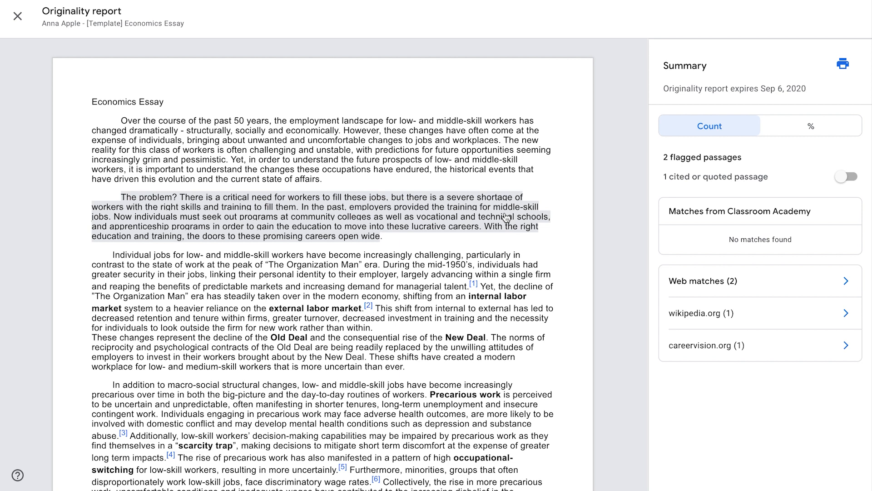
pyautogui.click(758, 280)
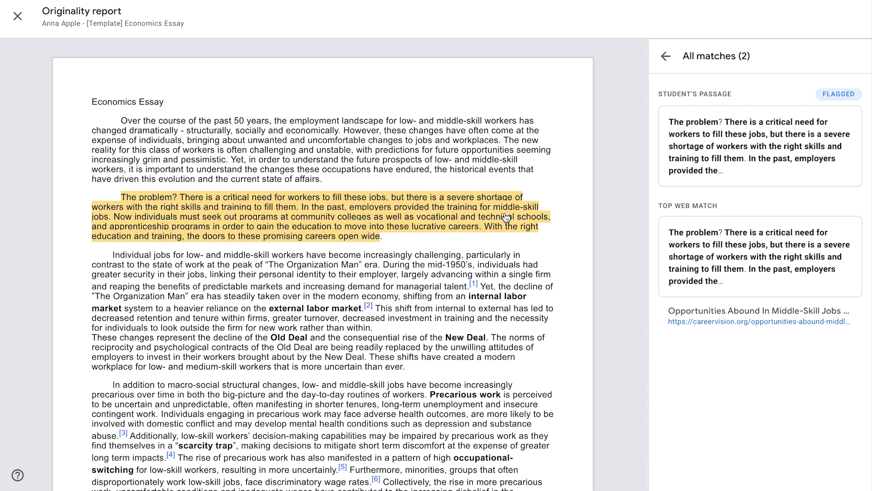
pyautogui.moveTo(756, 312)
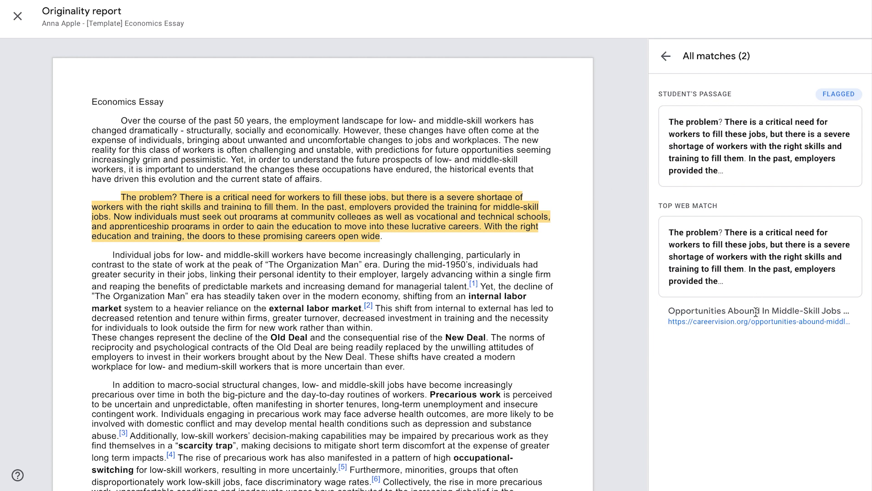
pyautogui.moveTo(758, 321)
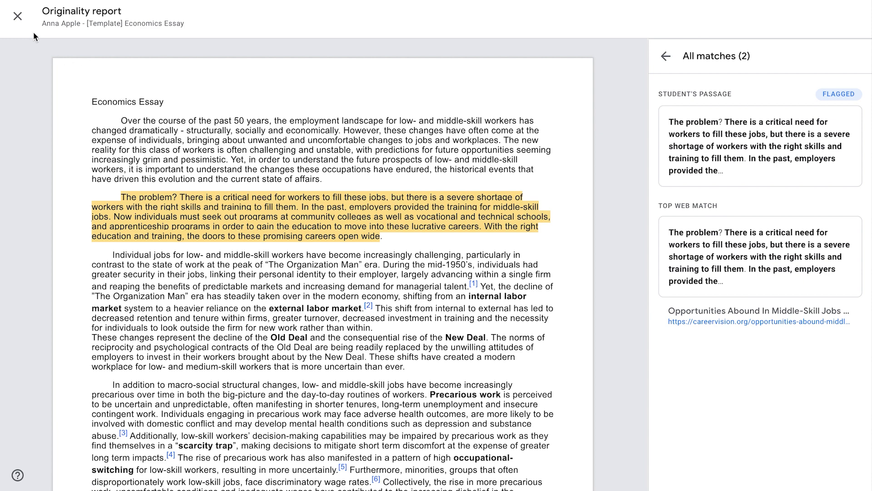
pyautogui.click(665, 56)
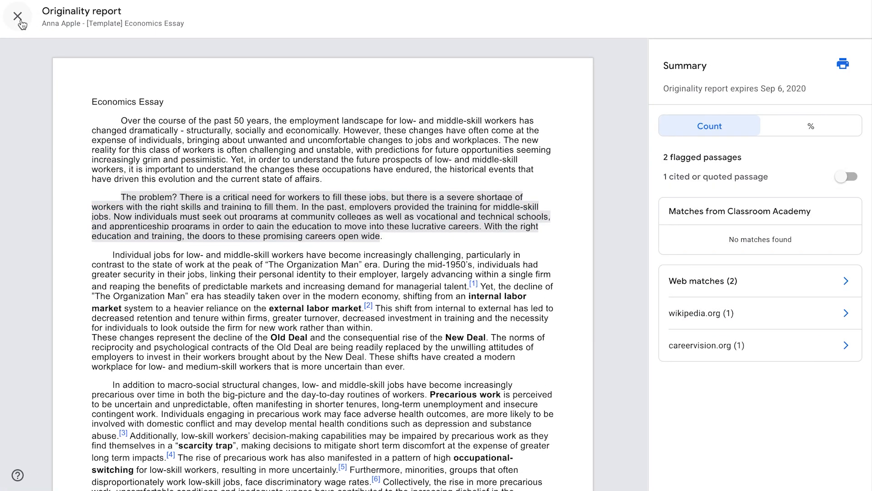
# Step: Score the rubric criteria for a 95/100 total and write 'Excellent work Anna!' as feedback
pyautogui.click(17, 16)
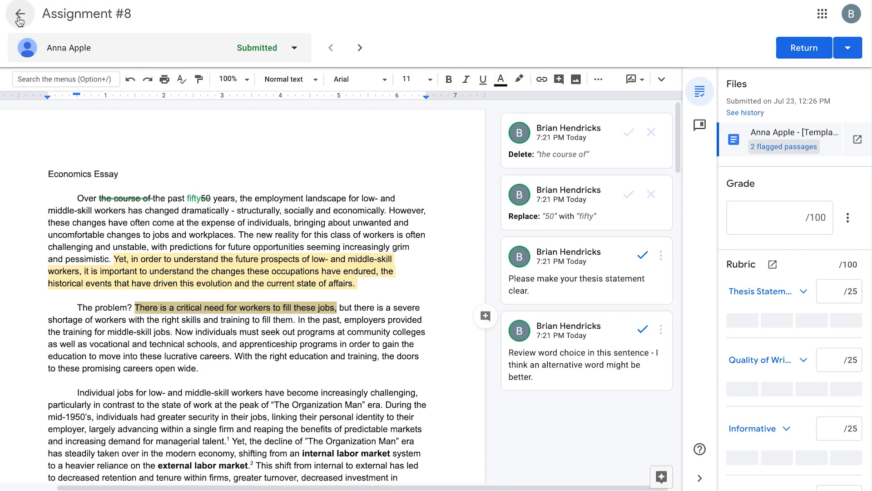
pyautogui.moveTo(699, 91)
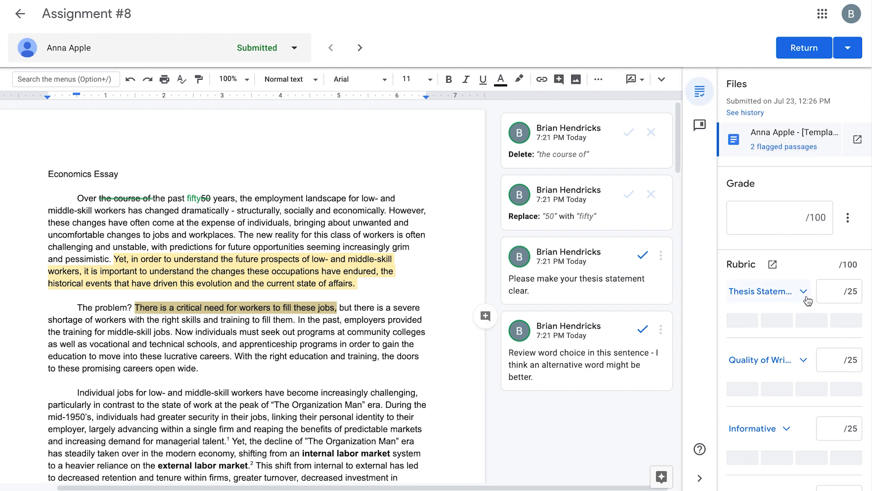
pyautogui.moveTo(832, 323)
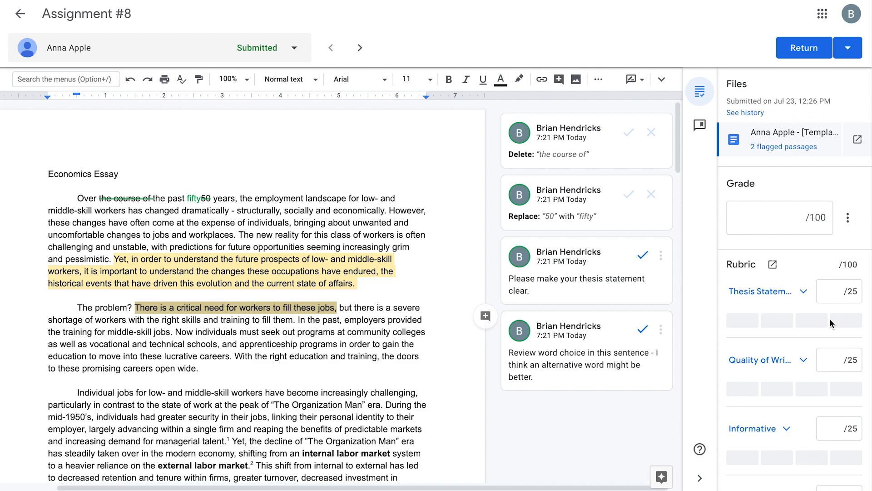
pyautogui.click(847, 320)
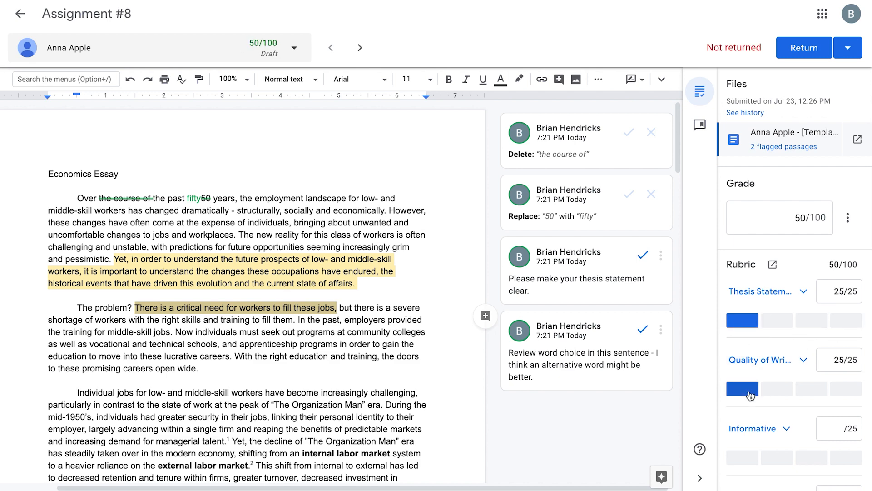
pyautogui.click(776, 314)
pyautogui.write('E')
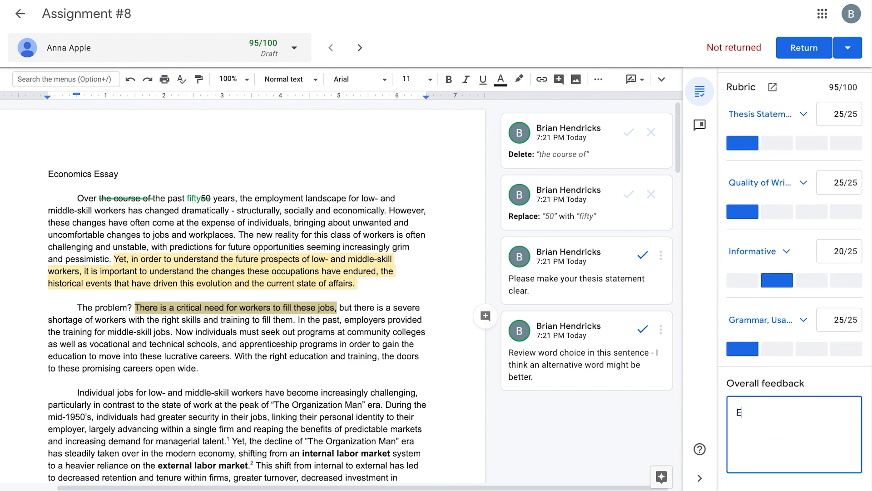
pyautogui.write('xcellent work')
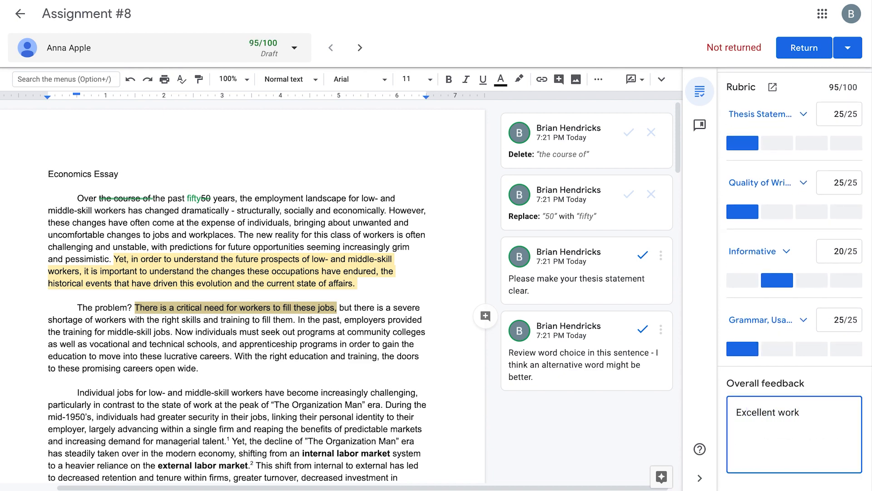
pyautogui.write('Anna!')
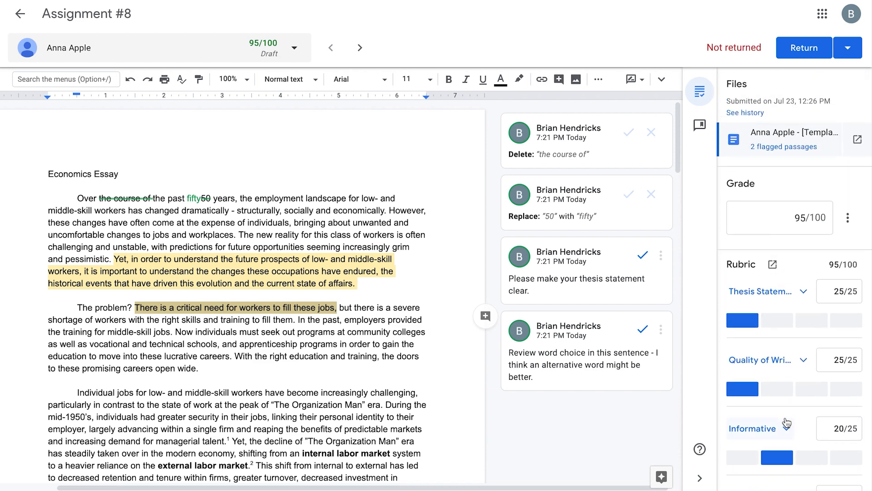
pyautogui.click(778, 217)
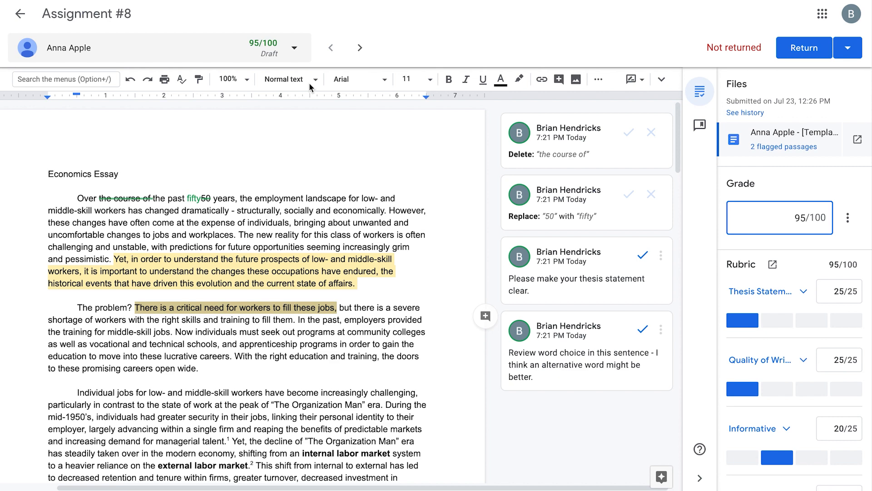
pyautogui.click(295, 48)
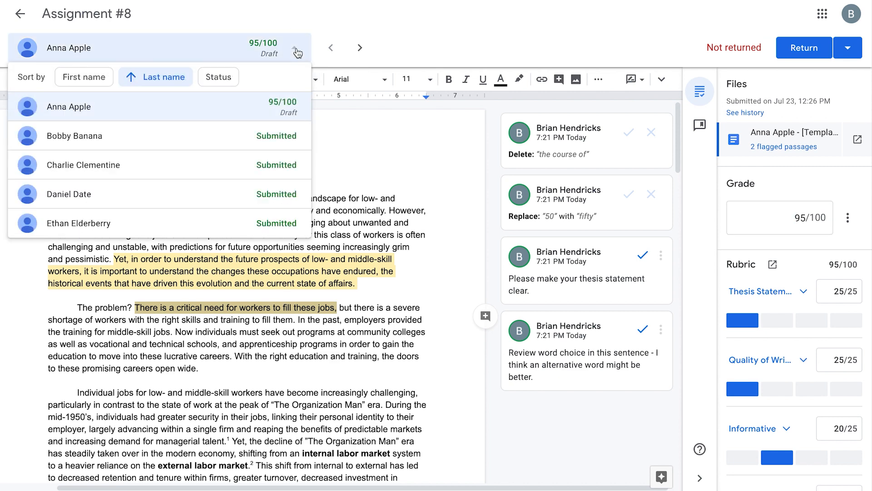
pyautogui.moveTo(265, 55)
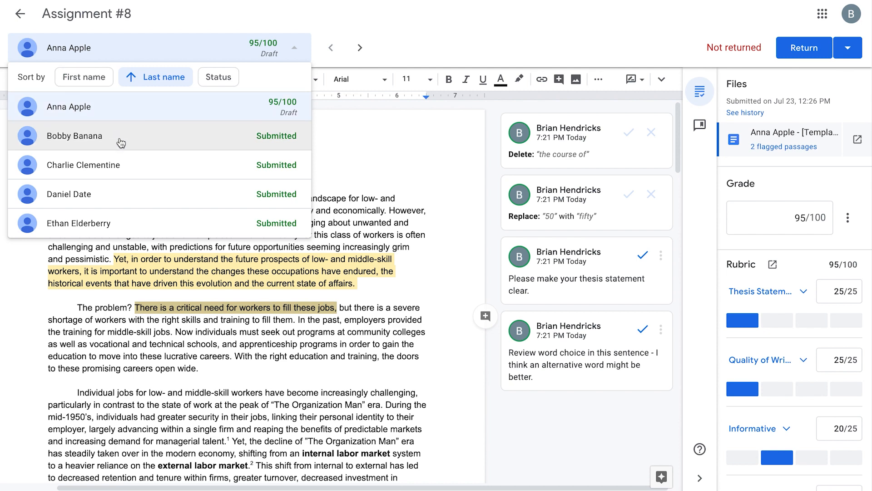
pyautogui.click(75, 136)
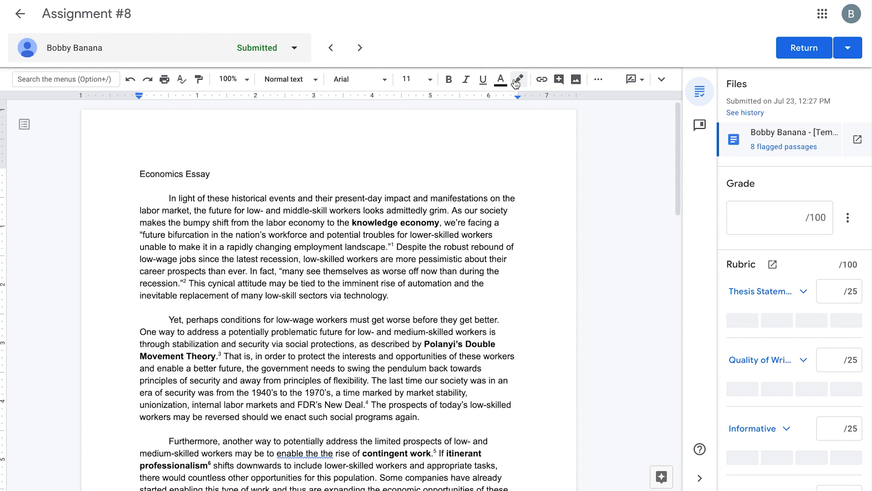
pyautogui.click(330, 47)
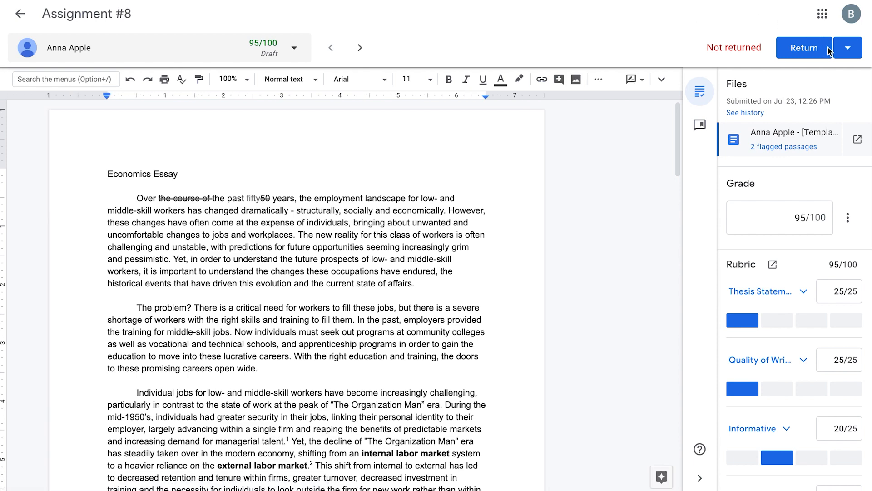
# Step: Return Anna Apple's 95/100 essay using 'Return this submission' and go back to Assignment #8
pyautogui.click(848, 47)
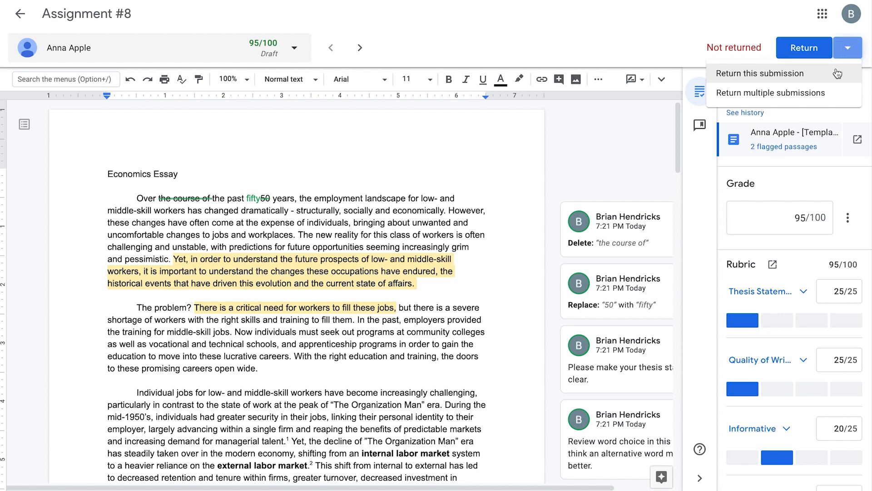
pyautogui.click(759, 73)
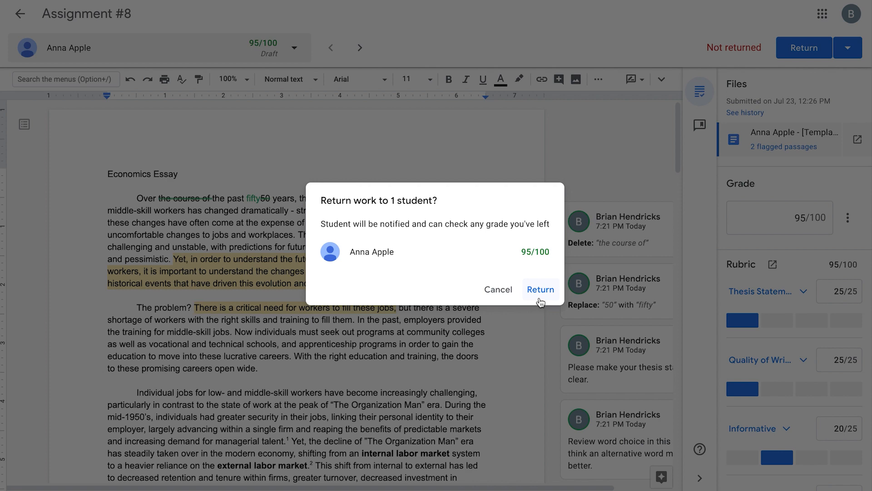
pyautogui.click(539, 290)
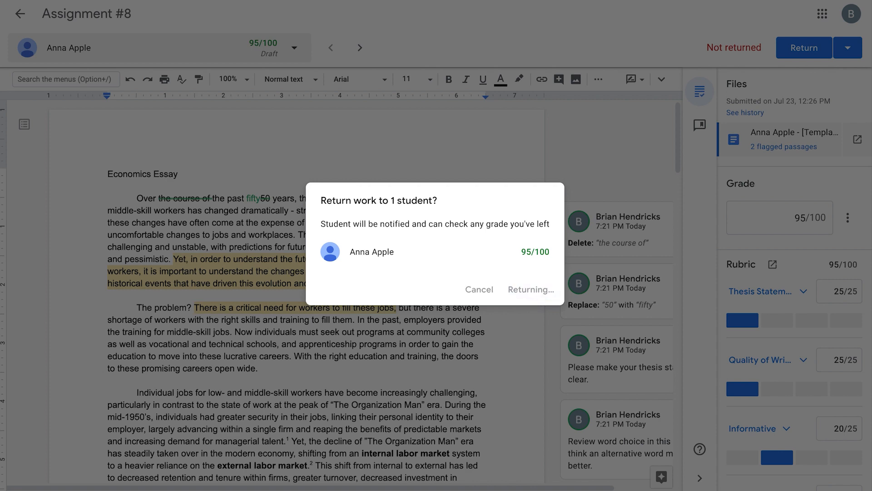
pyautogui.click(529, 289)
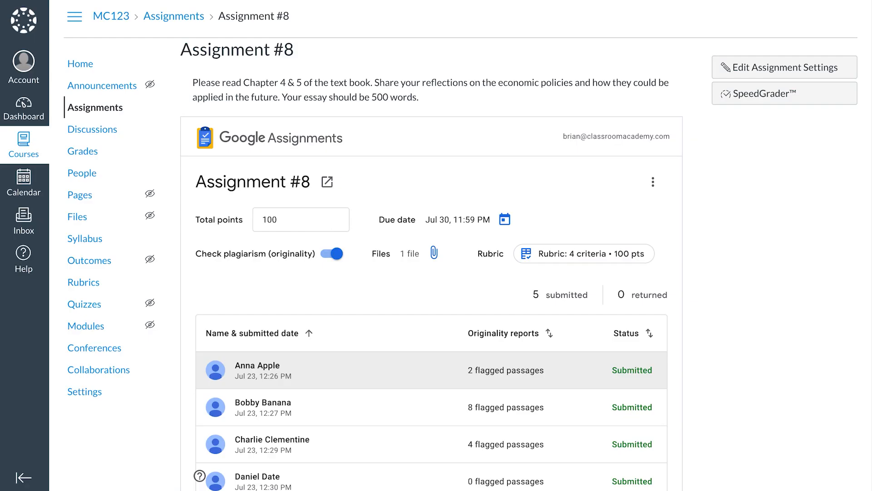
# Step: Open the MC123 Grades page from the course navigation sidebar
pyautogui.click(82, 151)
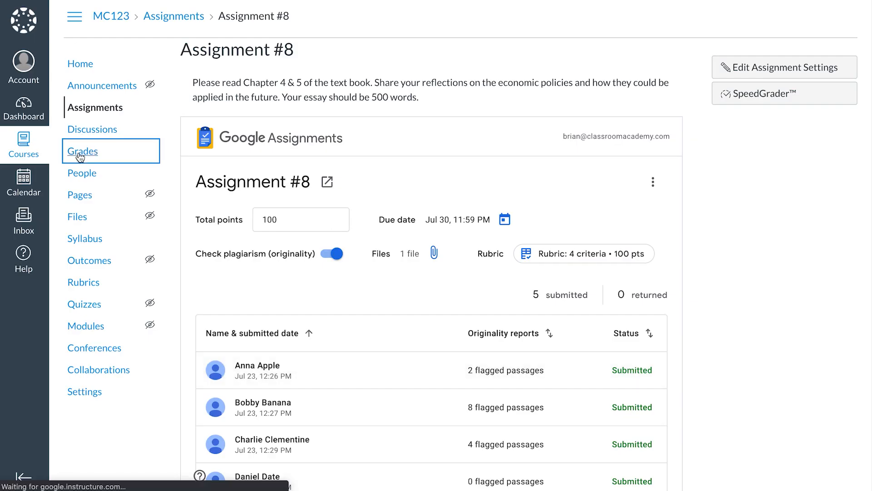
pyautogui.click(82, 151)
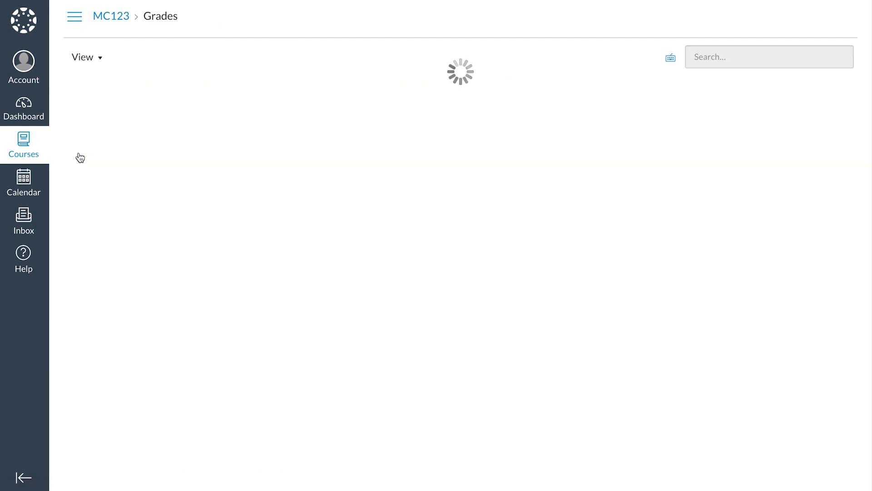